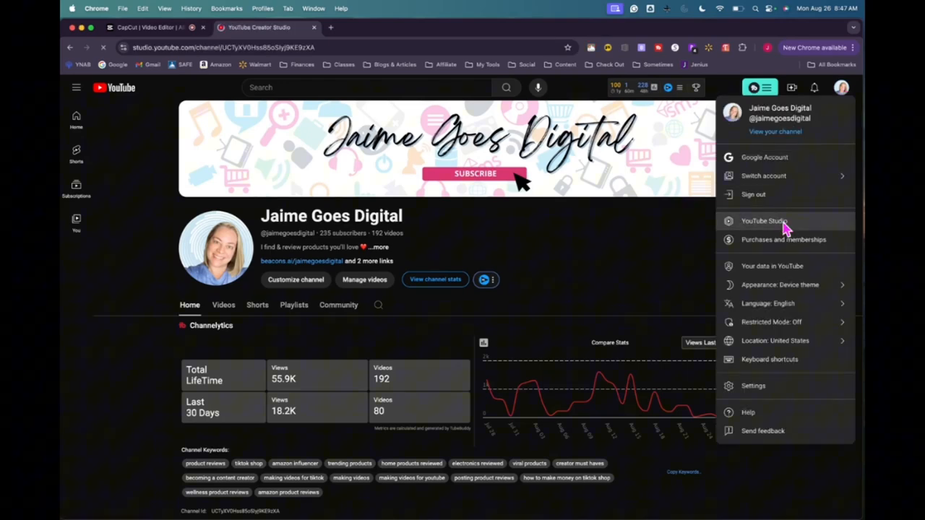
Step: Go from the channel's account menu into its YouTube Studio dashboard
{"action": "left_click", "coordinate": [763, 219]}
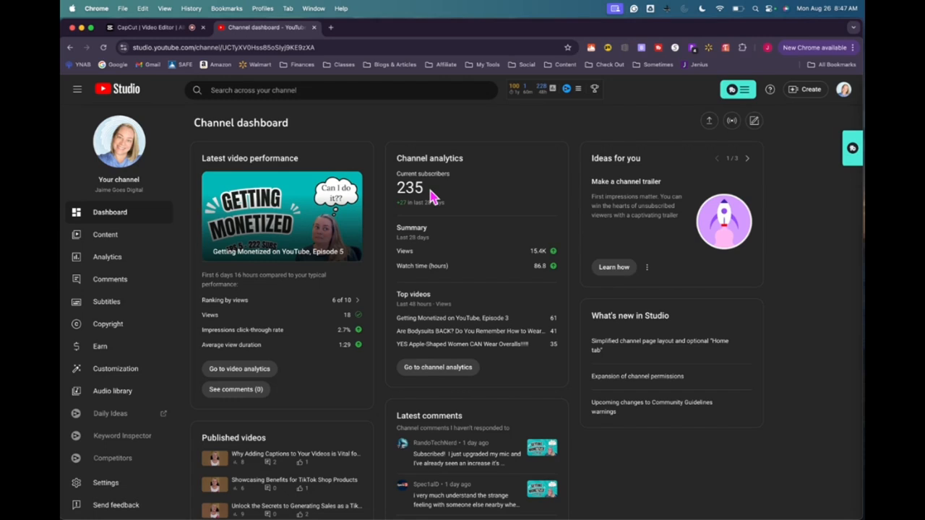
{"action": "mouse_move", "coordinate": [410, 197]}
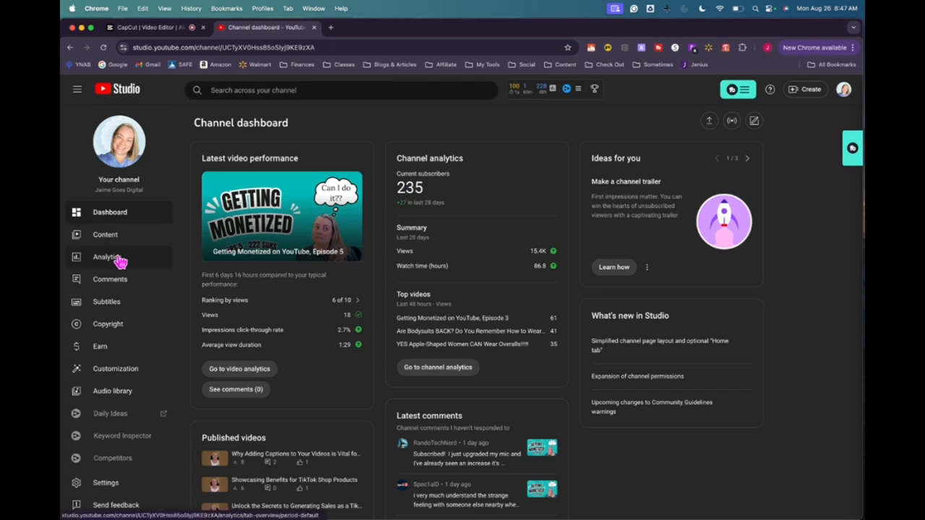
Step: Set the Analytics overview to Last 7 days (959 views, 14.3 watch hours, +15 subscribers)
{"action": "left_click", "coordinate": [107, 257]}
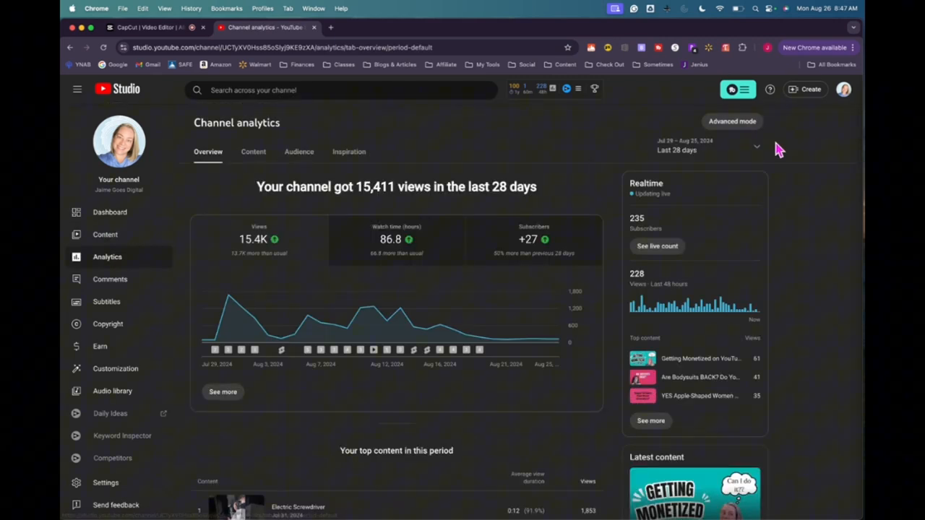
{"action": "left_click", "coordinate": [709, 149]}
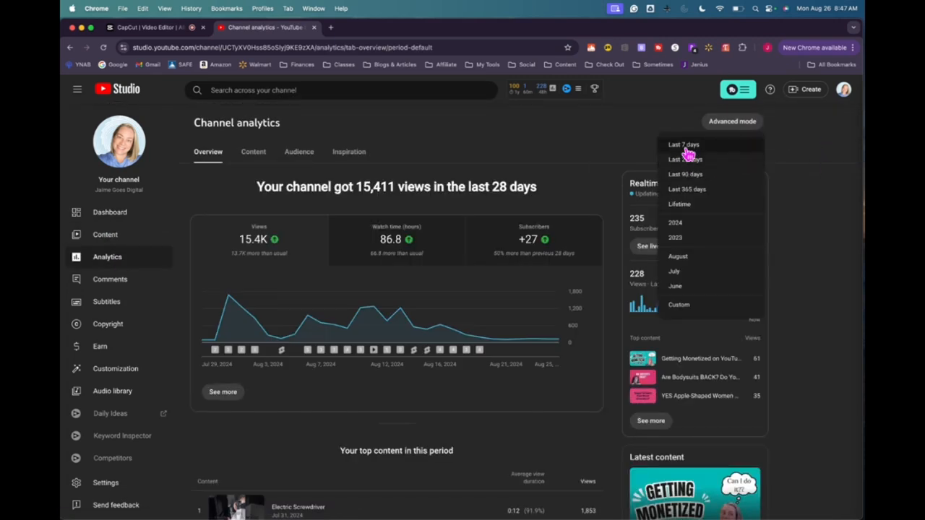
{"action": "left_click", "coordinate": [682, 145]}
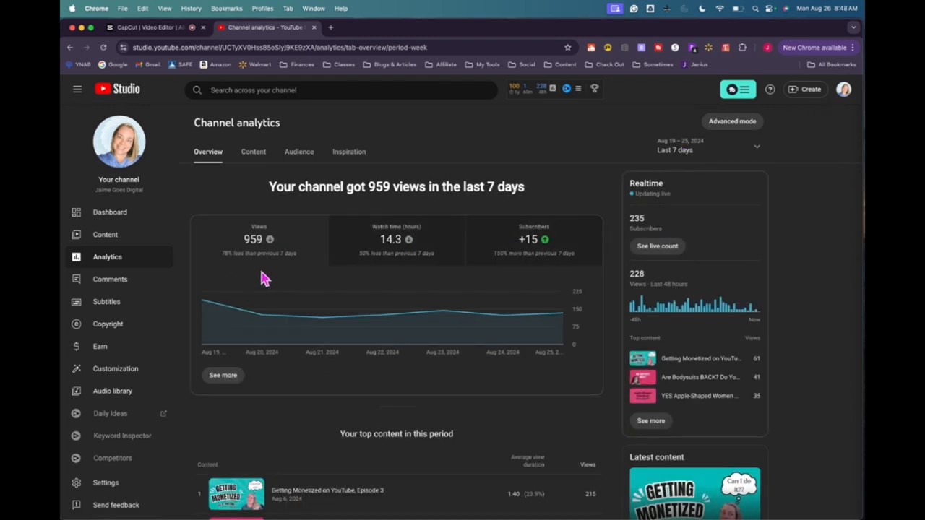
{"action": "mouse_move", "coordinate": [396, 278]}
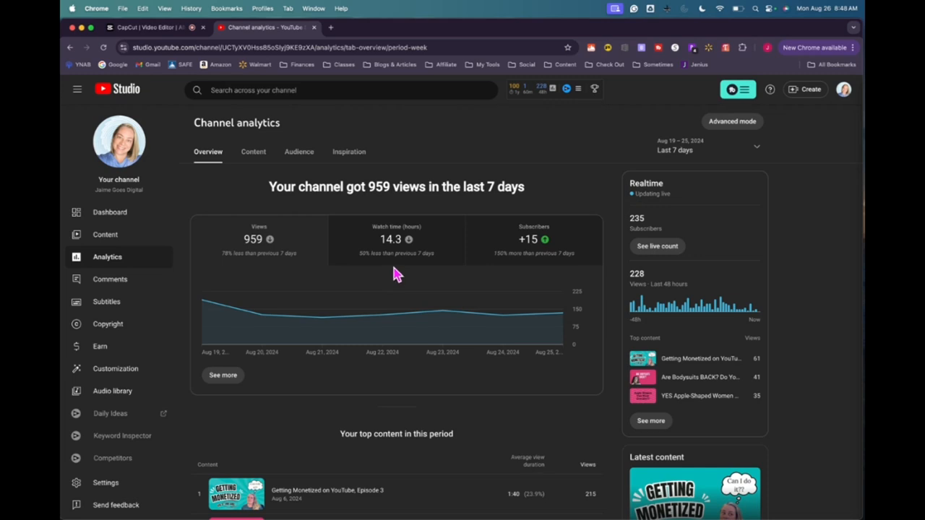
{"action": "mouse_move", "coordinate": [535, 266]}
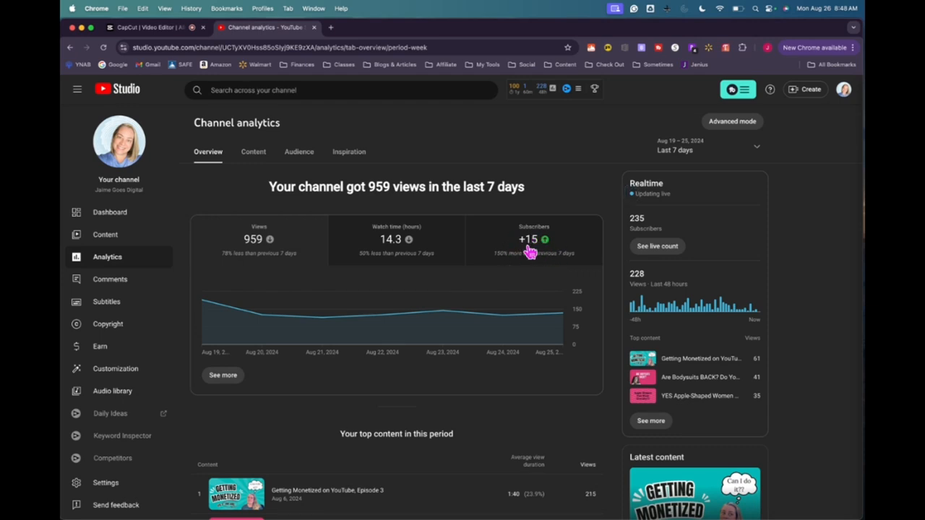
{"action": "left_click", "coordinate": [731, 122]}
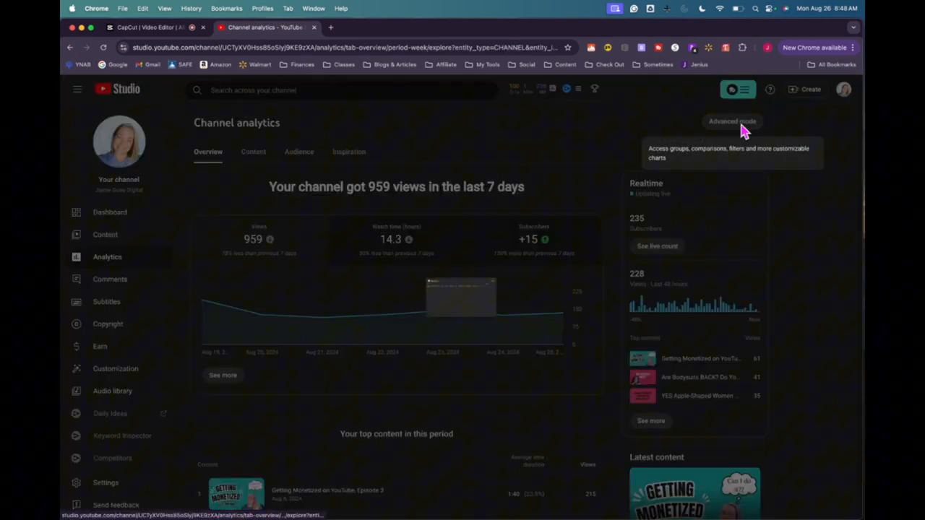
{"action": "left_click", "coordinate": [731, 121]}
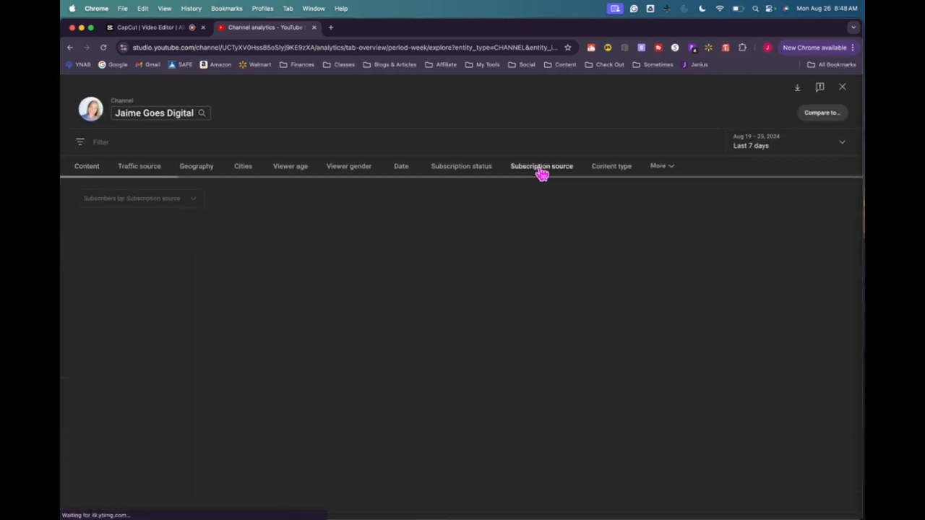
{"action": "left_click", "coordinate": [541, 167]}
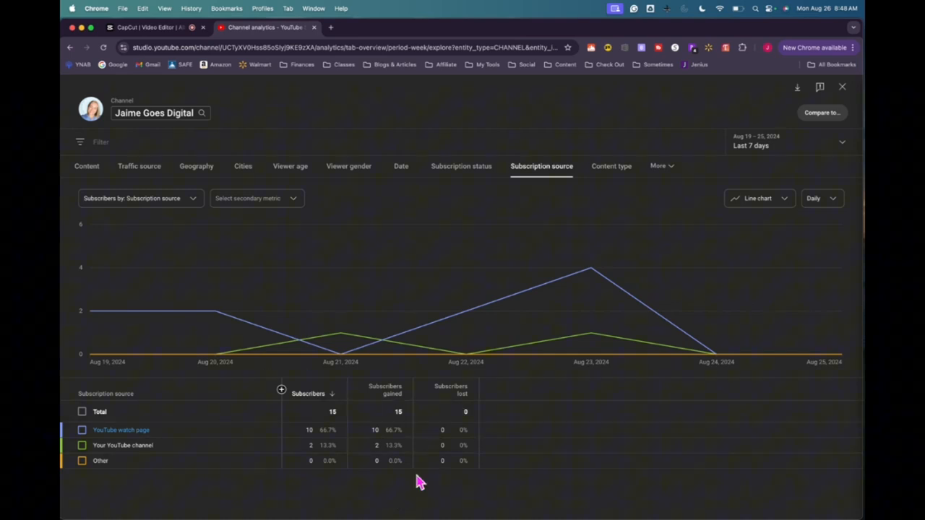
{"action": "mouse_move", "coordinate": [416, 497]}
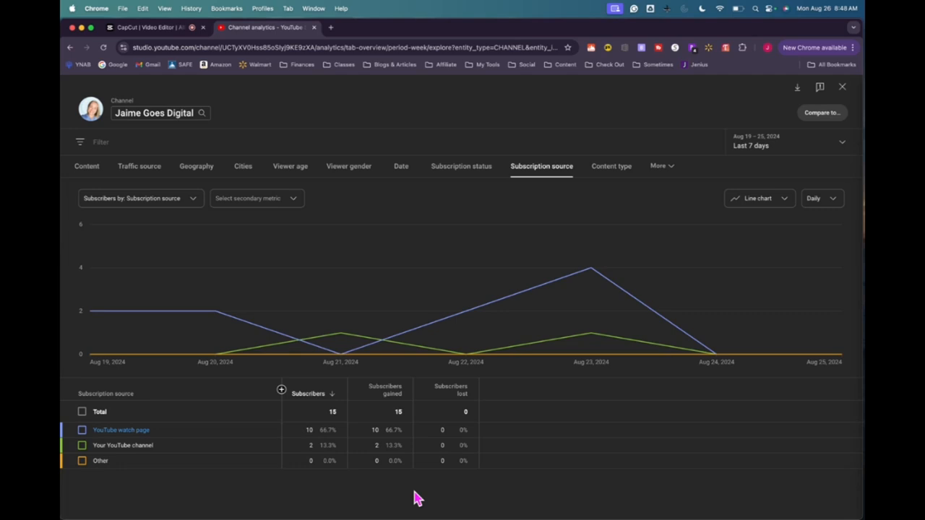
{"action": "mouse_move", "coordinate": [387, 453]}
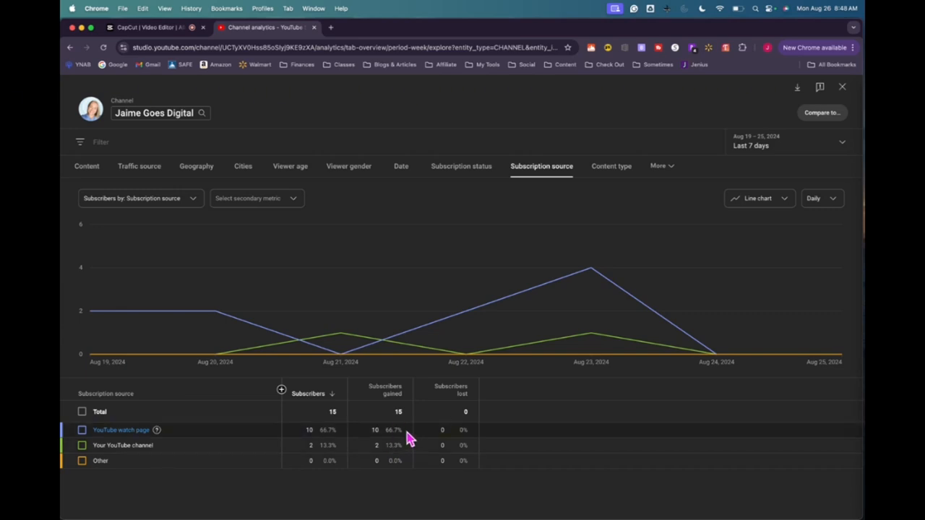
{"action": "mouse_move", "coordinate": [142, 459]}
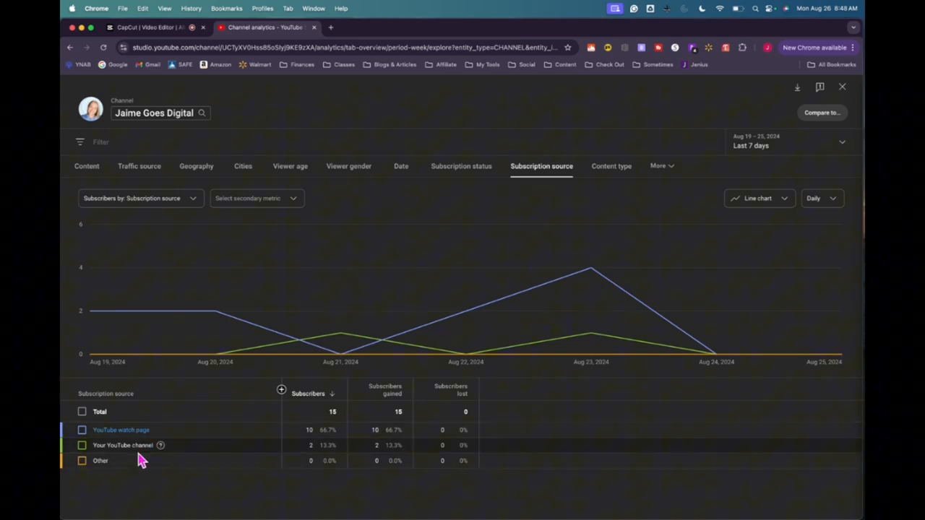
{"action": "mouse_move", "coordinate": [139, 446]}
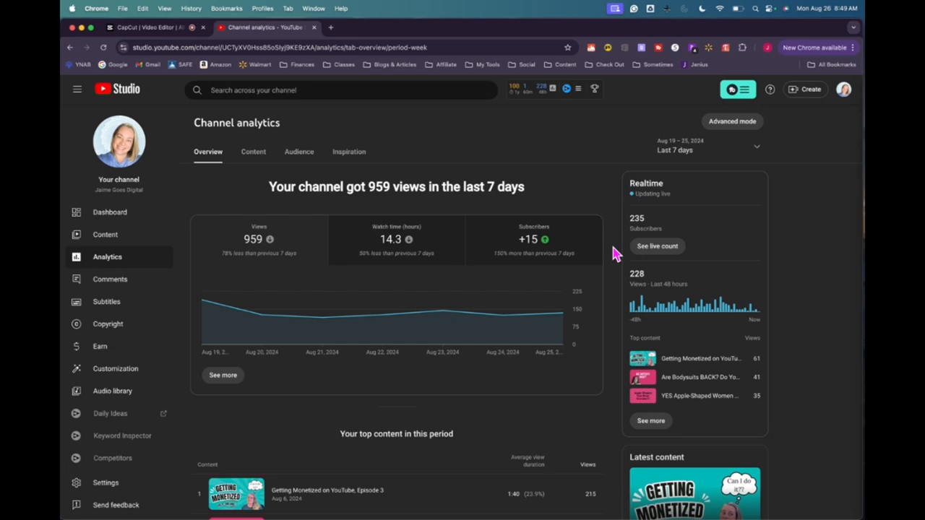
{"action": "mouse_move", "coordinate": [114, 258]}
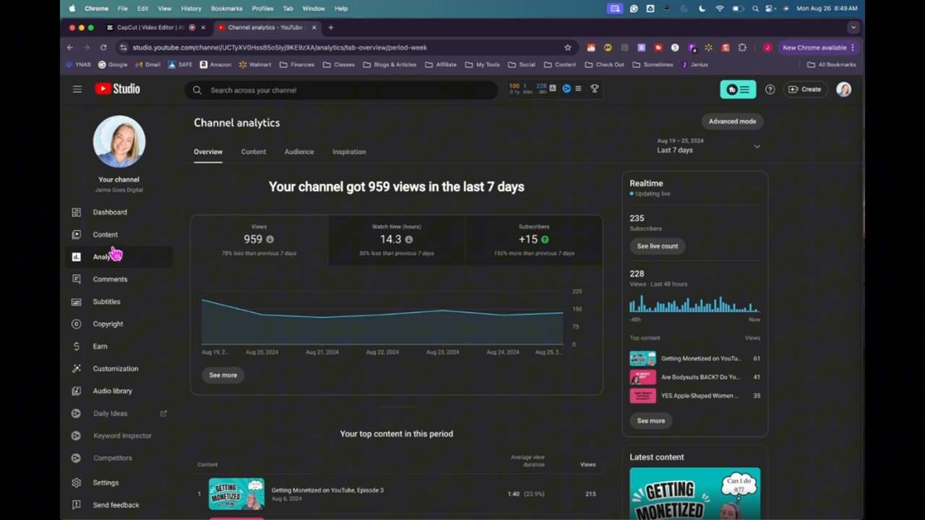
Step: Browse the Content > Videos table down to the Getting Monetized episodes, checking views and likes
{"action": "left_click", "coordinate": [105, 234]}
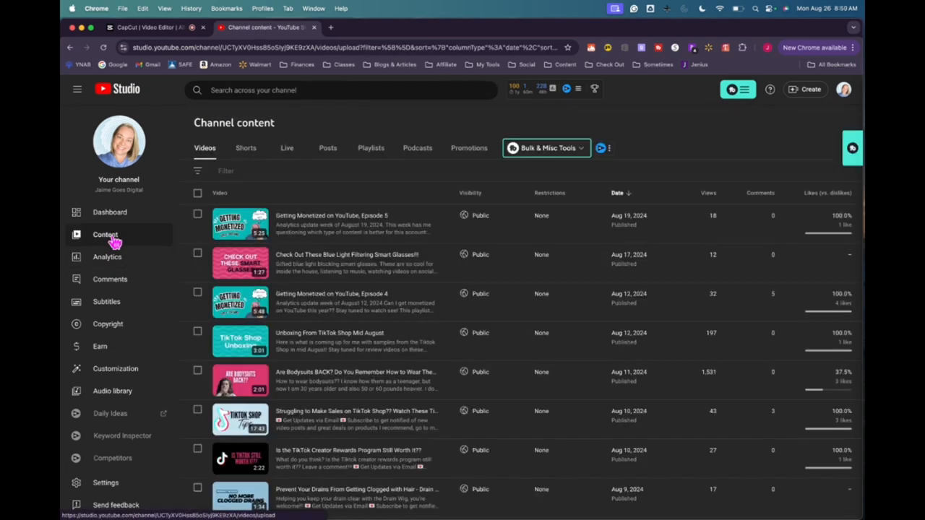
{"action": "mouse_move", "coordinate": [274, 263]}
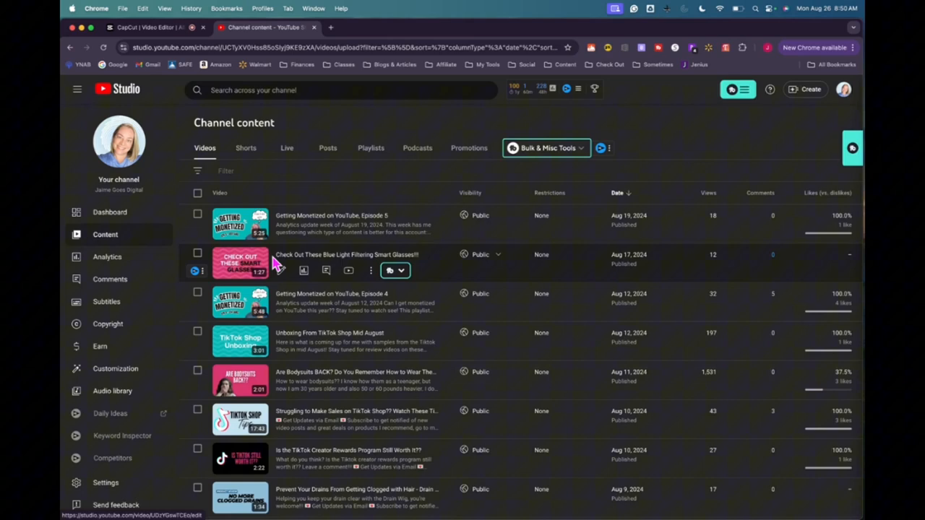
{"action": "mouse_move", "coordinate": [546, 234]}
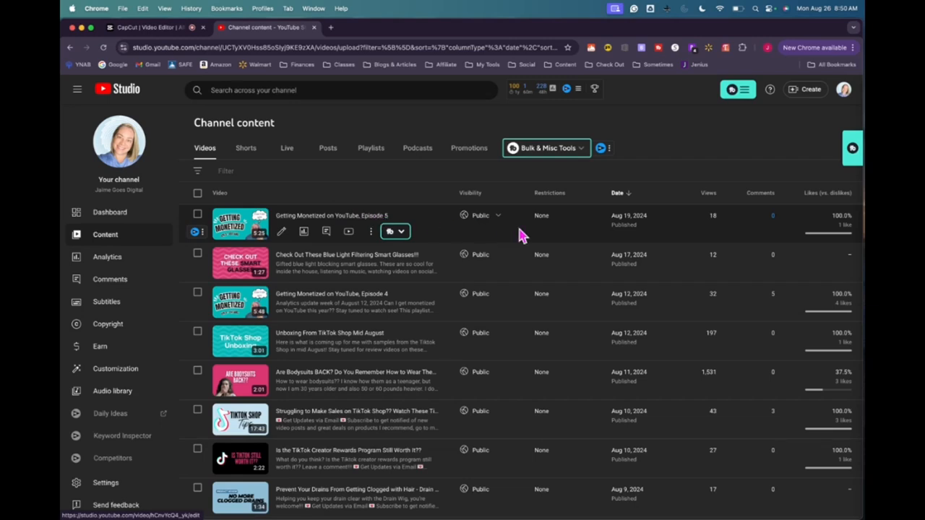
{"action": "mouse_move", "coordinate": [480, 216]}
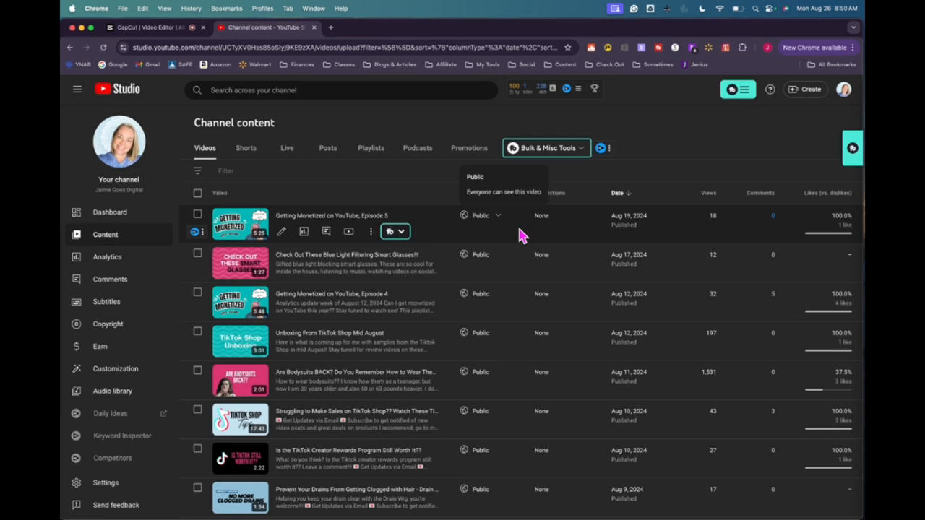
{"action": "mouse_move", "coordinate": [666, 233]}
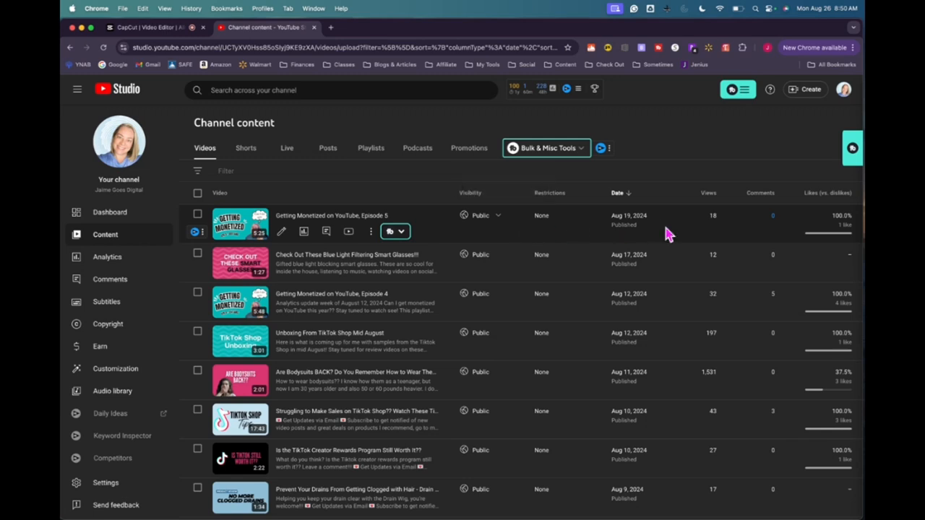
{"action": "mouse_move", "coordinate": [663, 234]}
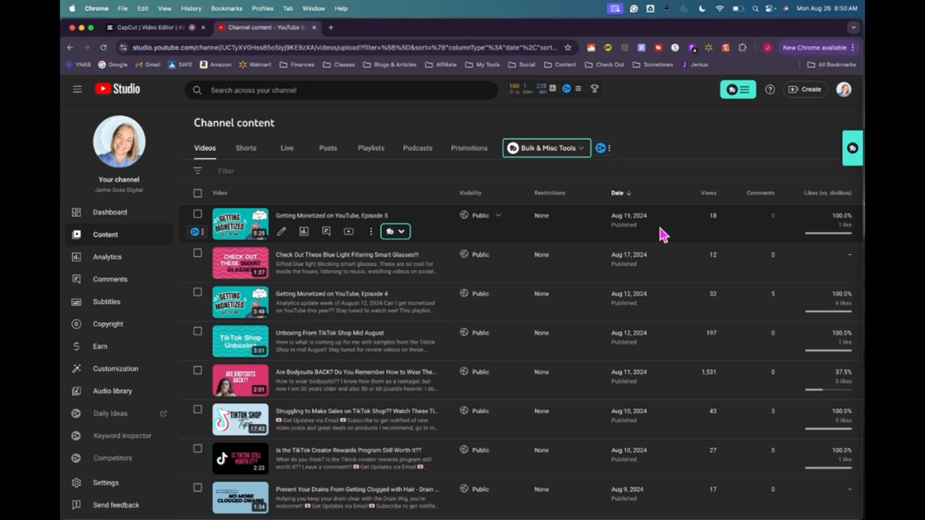
{"action": "mouse_move", "coordinate": [714, 217]}
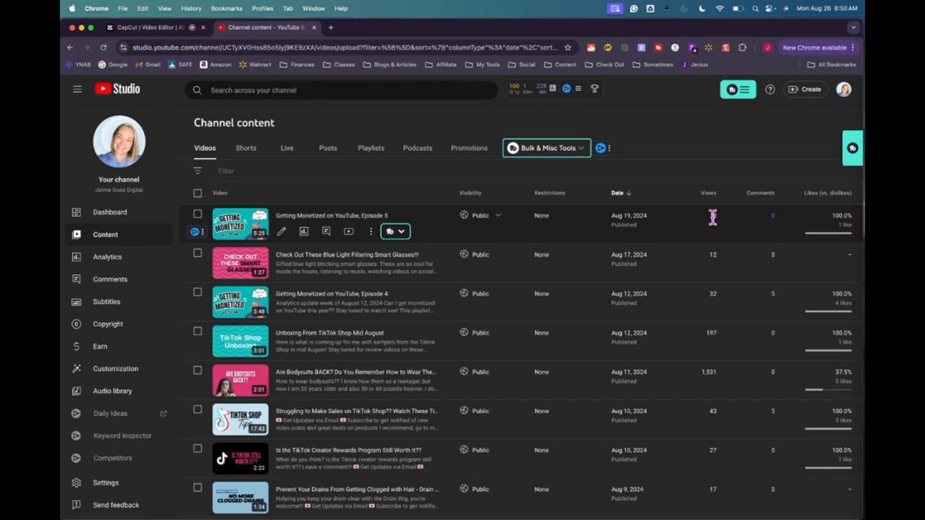
{"action": "scroll", "scroll_direction": "down", "scroll_amount": 3}
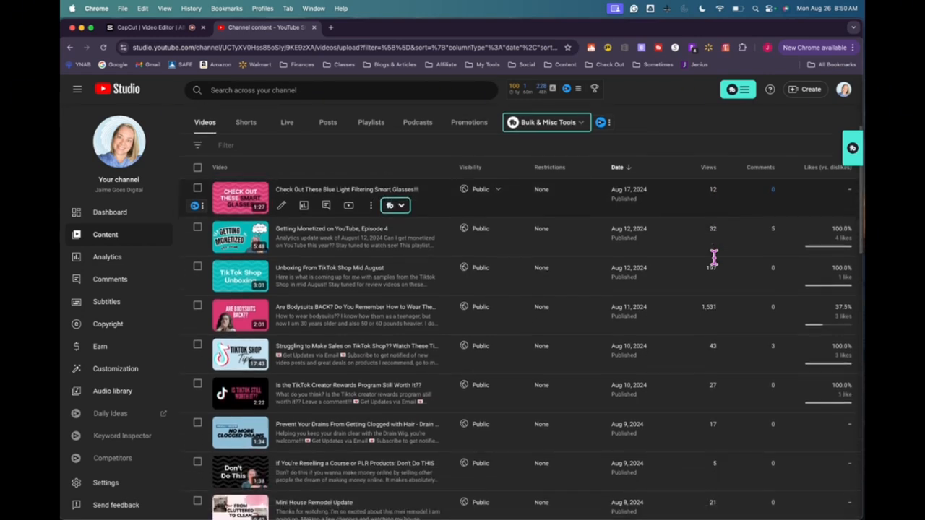
{"action": "scroll", "scroll_direction": "down", "scroll_amount": 3}
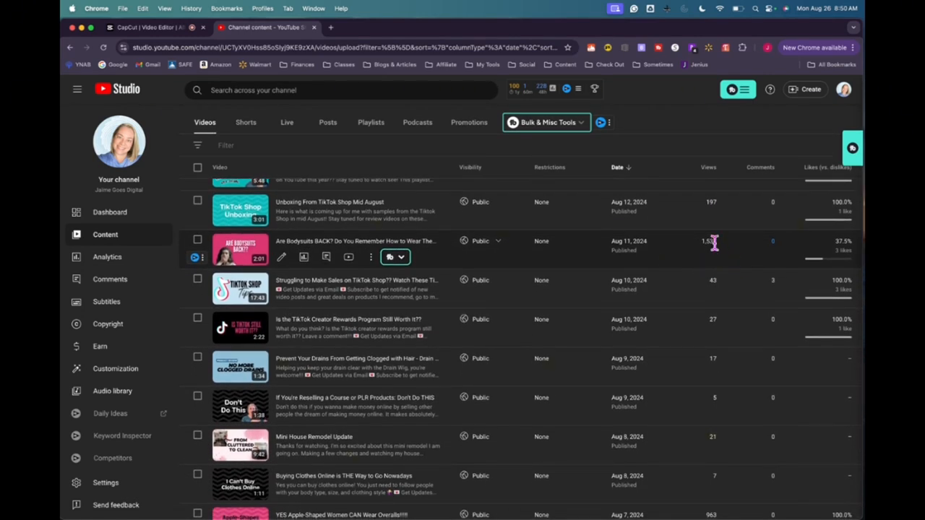
{"action": "scroll", "scroll_direction": "down", "scroll_amount": 3}
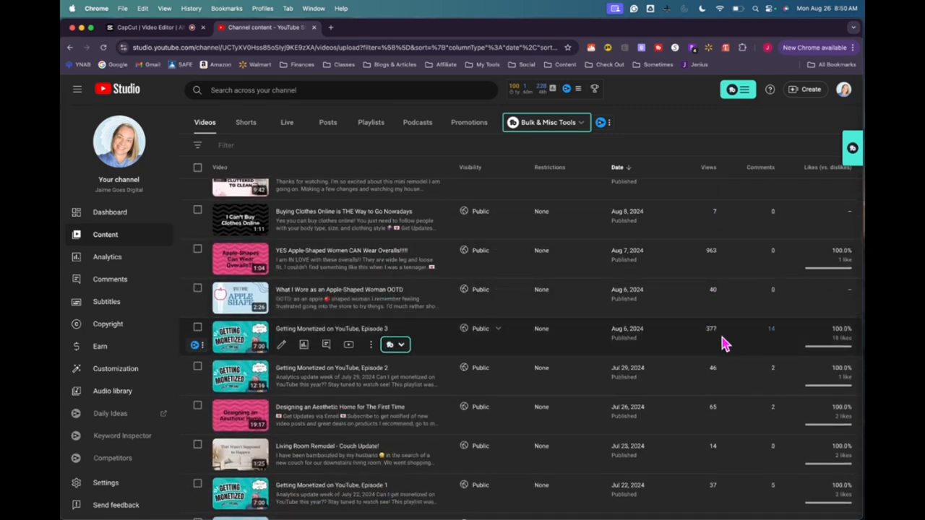
{"action": "scroll", "scroll_direction": "down", "scroll_amount": 3}
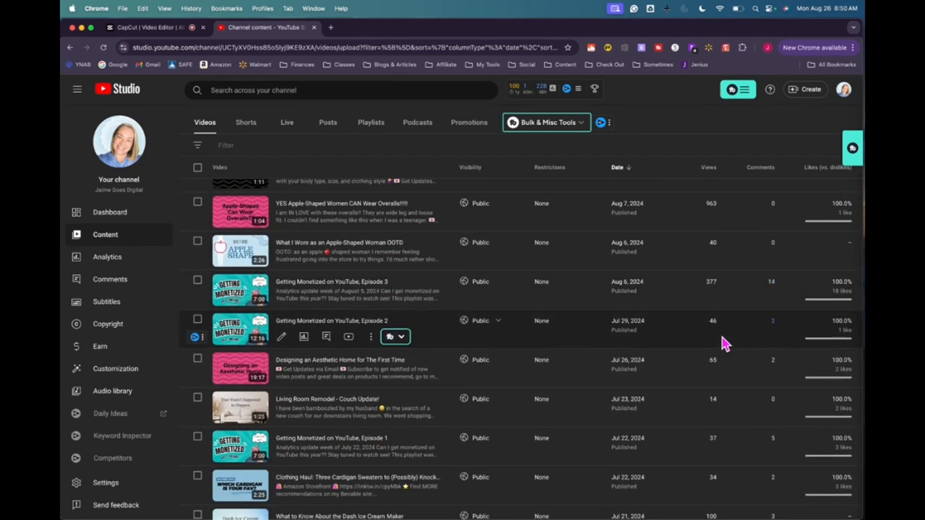
{"action": "mouse_move", "coordinate": [716, 318]}
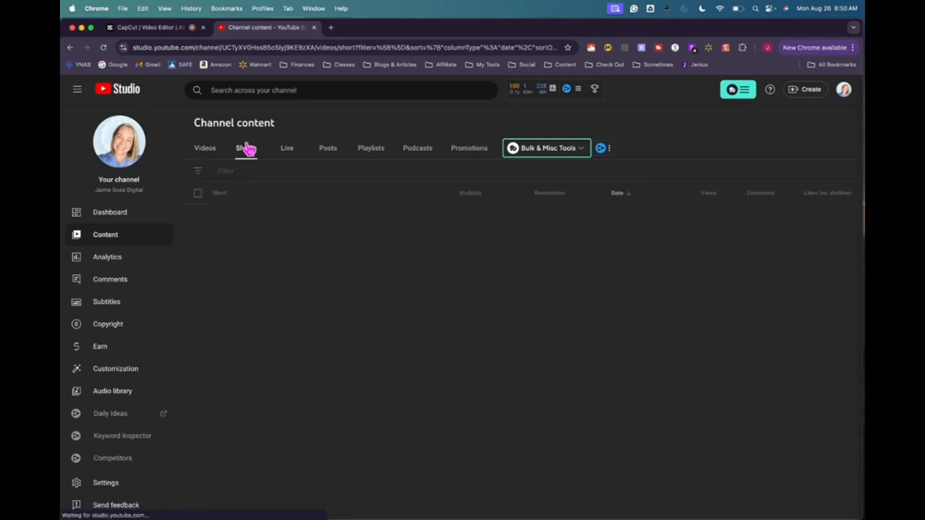
Step: Flip between the Shorts and Videos lists to compare them, finishing on the long-form videos
{"action": "left_click", "coordinate": [246, 147]}
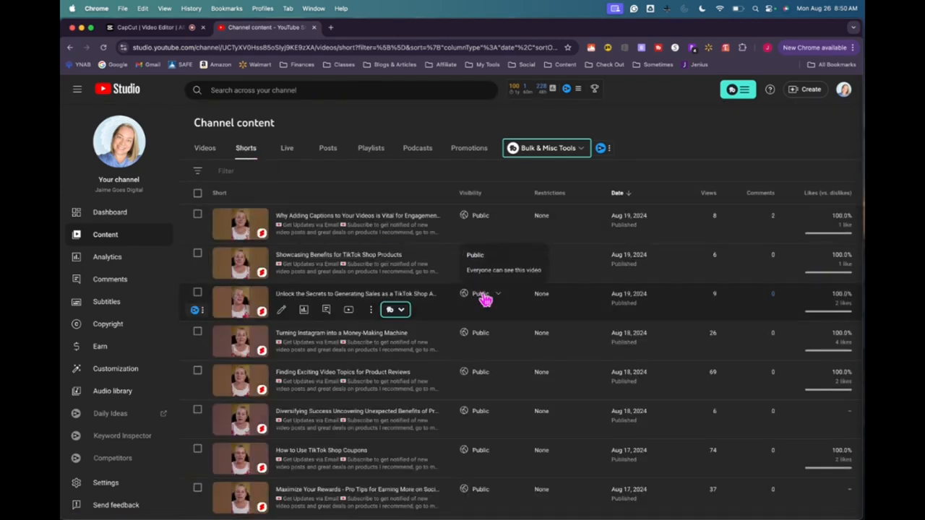
{"action": "scroll", "scroll_direction": "down", "scroll_amount": 3}
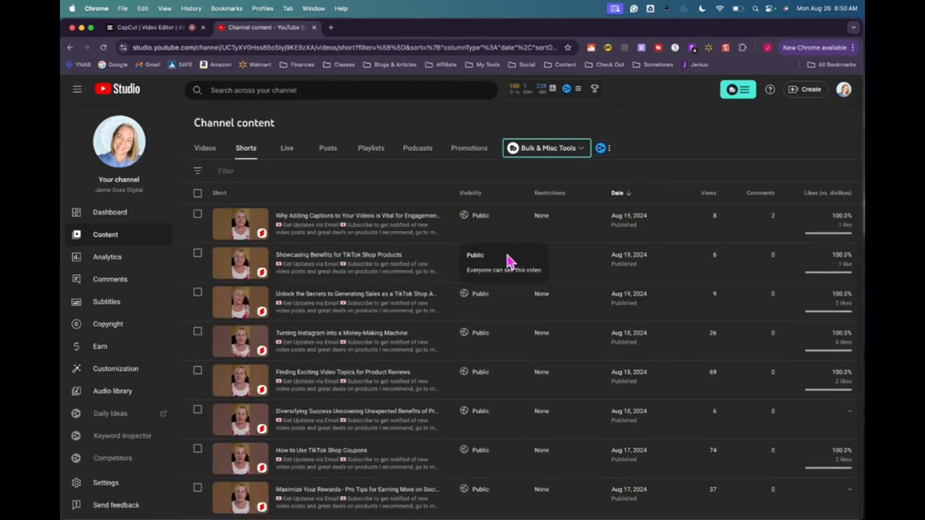
{"action": "mouse_move", "coordinate": [402, 179]}
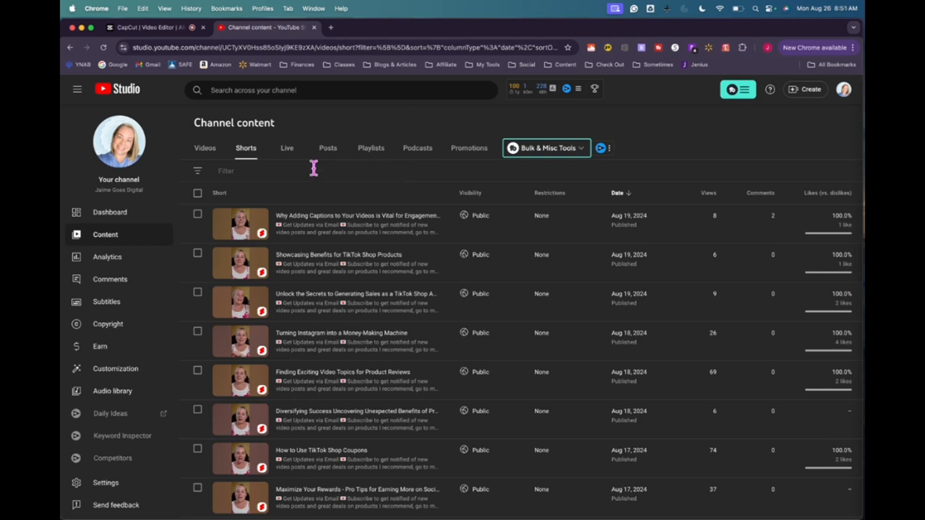
{"action": "left_click", "coordinate": [206, 147]}
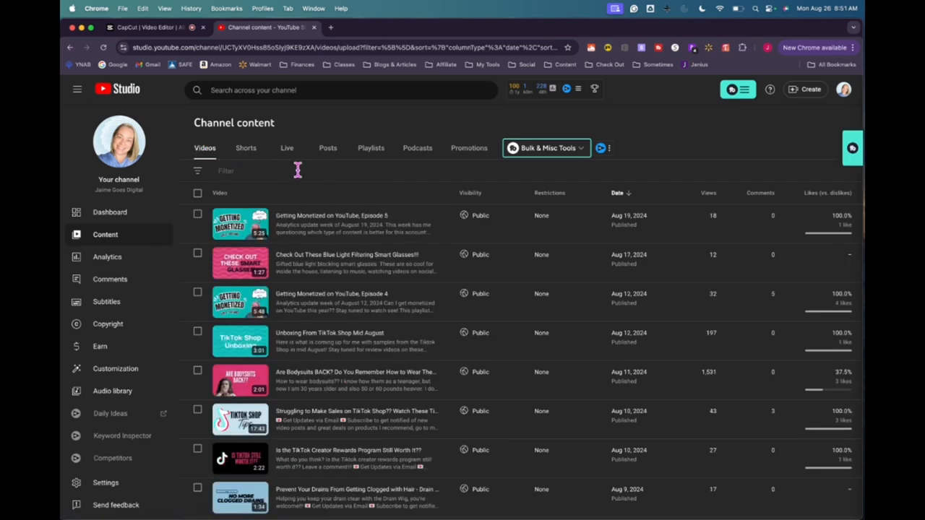
{"action": "mouse_move", "coordinate": [257, 158]}
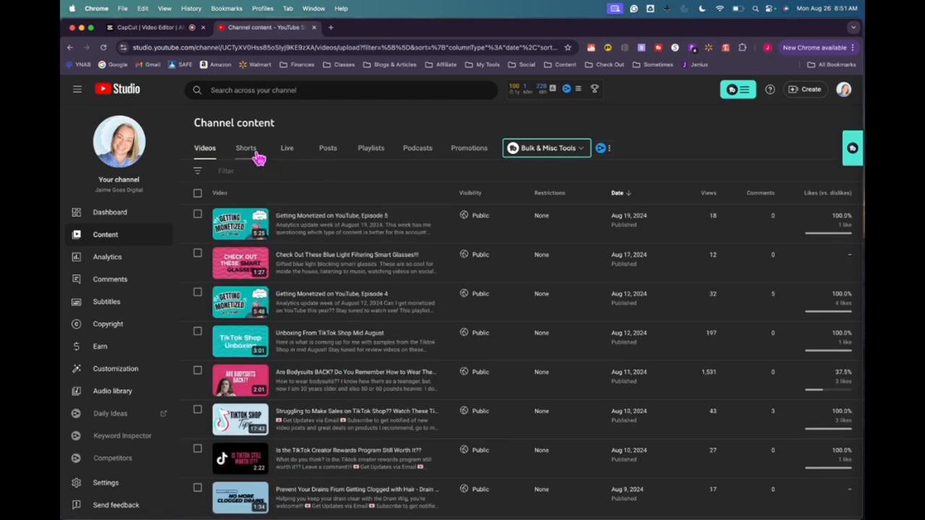
{"action": "left_click", "coordinate": [245, 148]}
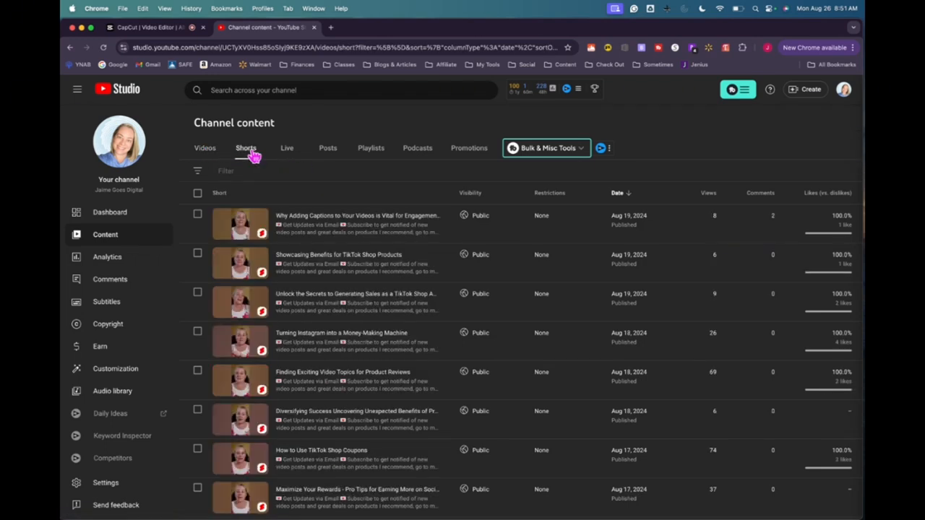
{"action": "left_click", "coordinate": [206, 147]}
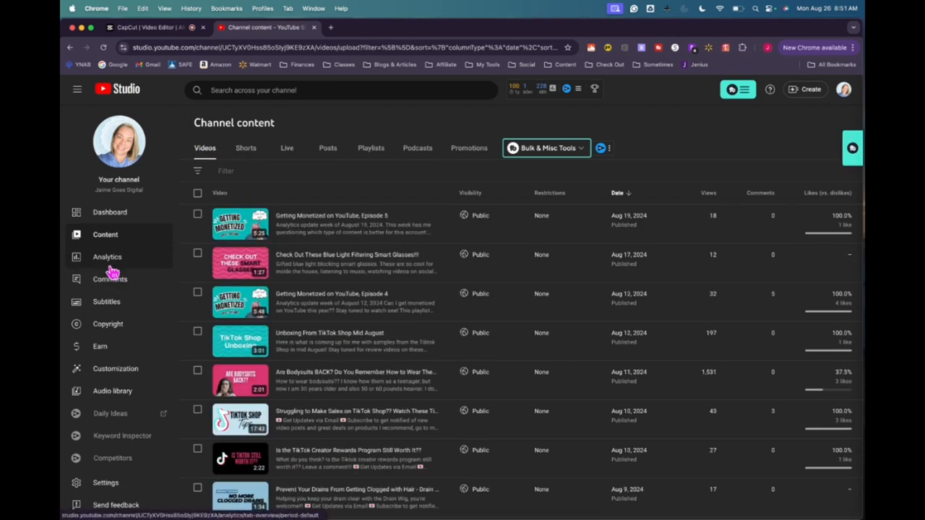
{"action": "mouse_move", "coordinate": [107, 258]}
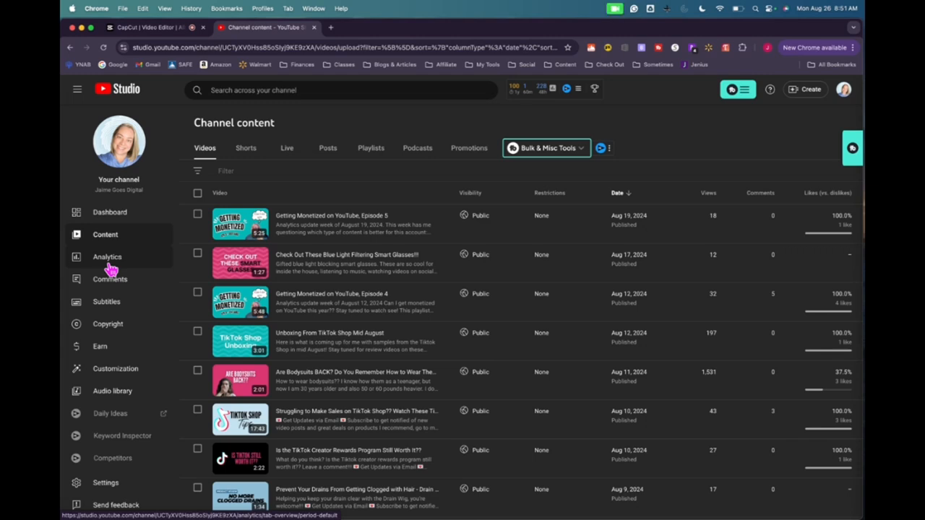
{"action": "mouse_move", "coordinate": [141, 262]}
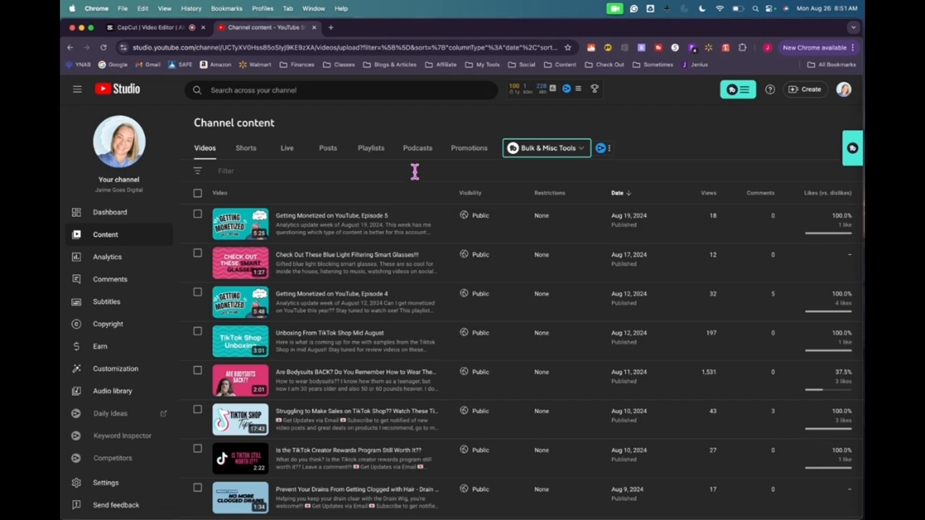
{"action": "mouse_move", "coordinate": [95, 219]}
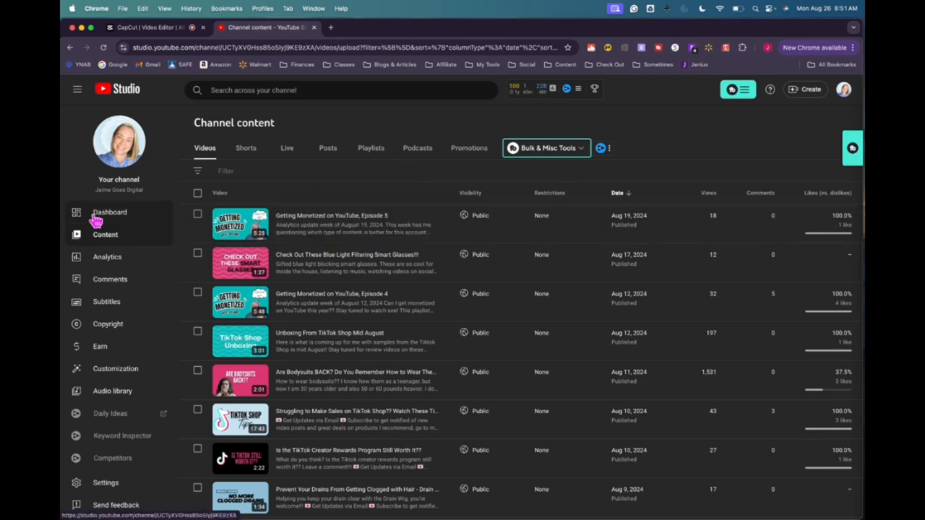
Step: Check the Earn page's eligibility: 235 of 500 subscribers, 100 watch hours, 42K Shorts views
{"action": "left_click", "coordinate": [110, 211]}
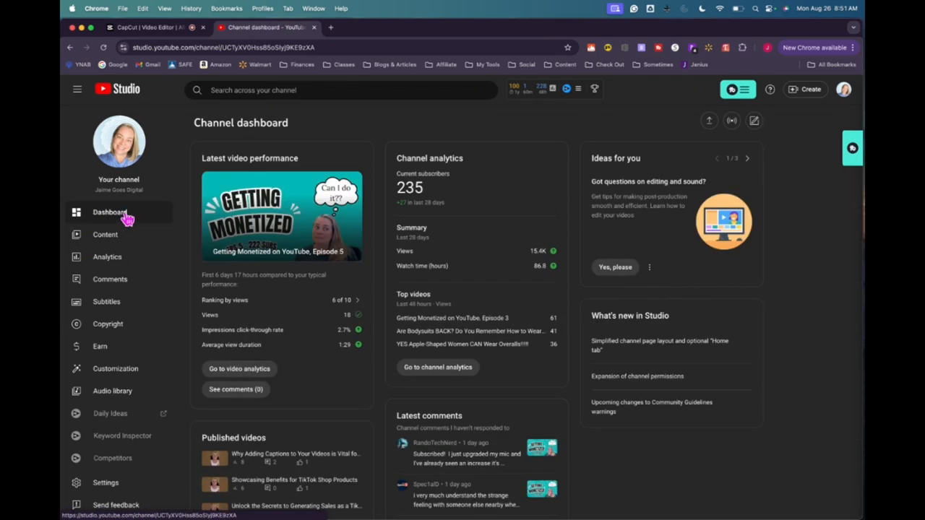
{"action": "mouse_move", "coordinate": [100, 347]}
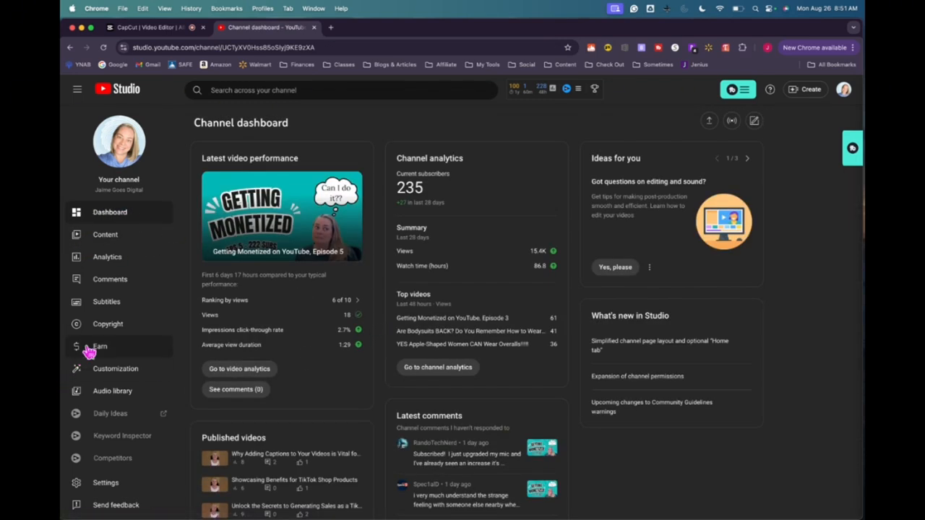
{"action": "left_click", "coordinate": [100, 347]}
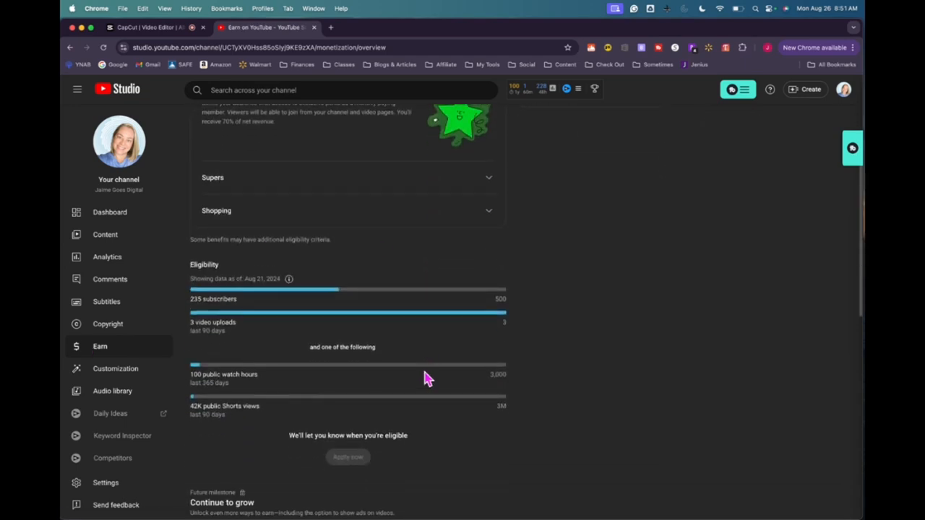
{"action": "mouse_move", "coordinate": [249, 364]}
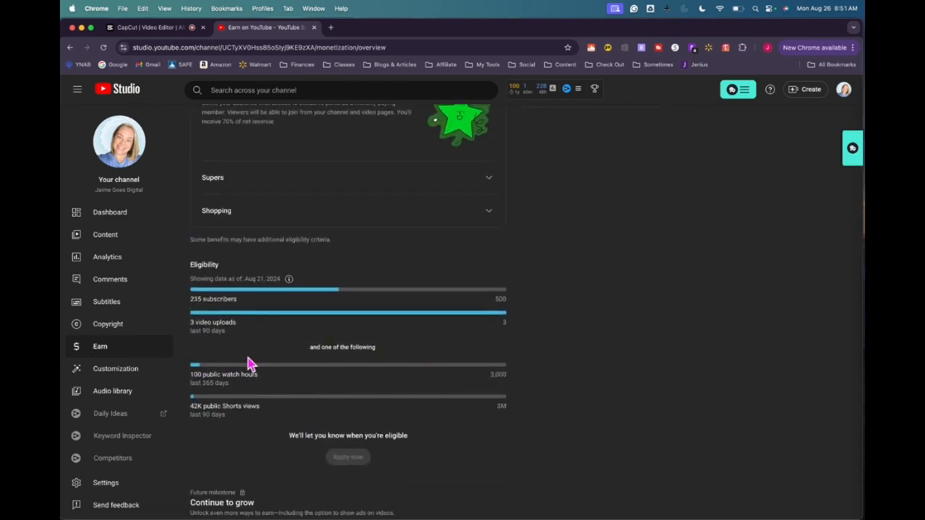
{"action": "scroll", "scroll_direction": "down", "scroll_amount": 3}
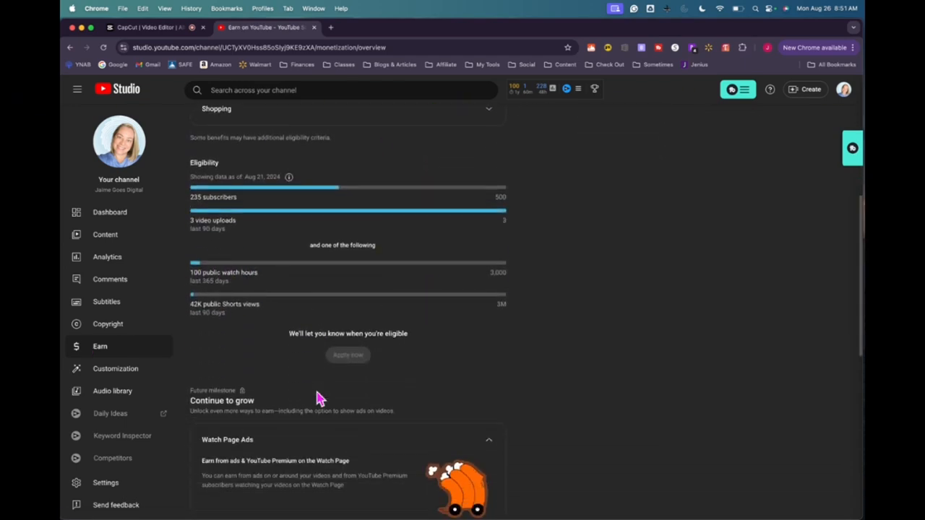
{"action": "scroll", "scroll_direction": "down", "scroll_amount": 3}
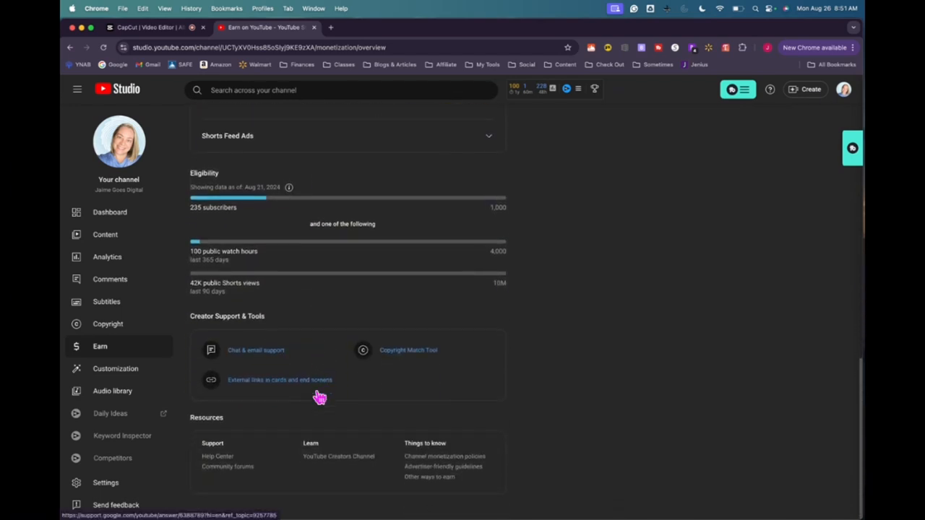
{"action": "left_click", "coordinate": [110, 211]}
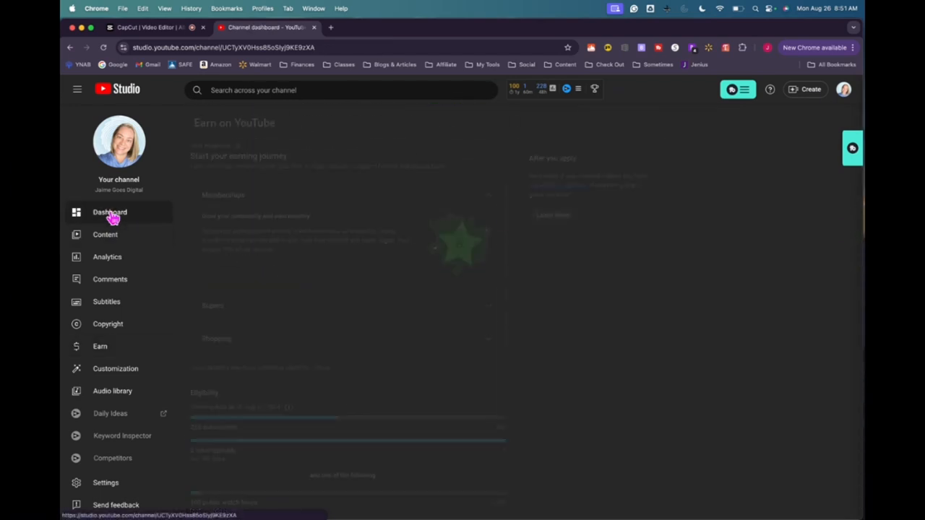
Step: Land back on the dashboard showing 235 subscribers and latest video performance
{"action": "left_click", "coordinate": [110, 211]}
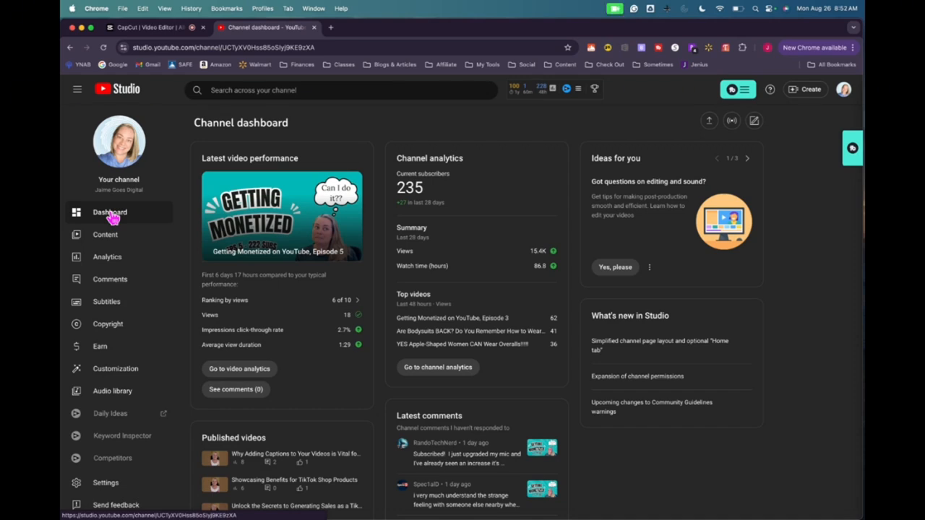
{"action": "mouse_move", "coordinate": [437, 292]}
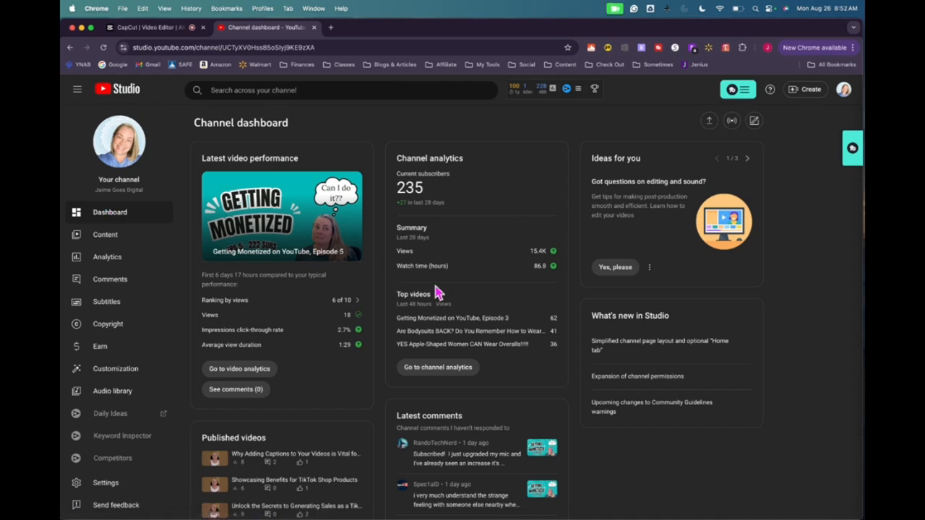
{"action": "mouse_move", "coordinate": [388, 288]}
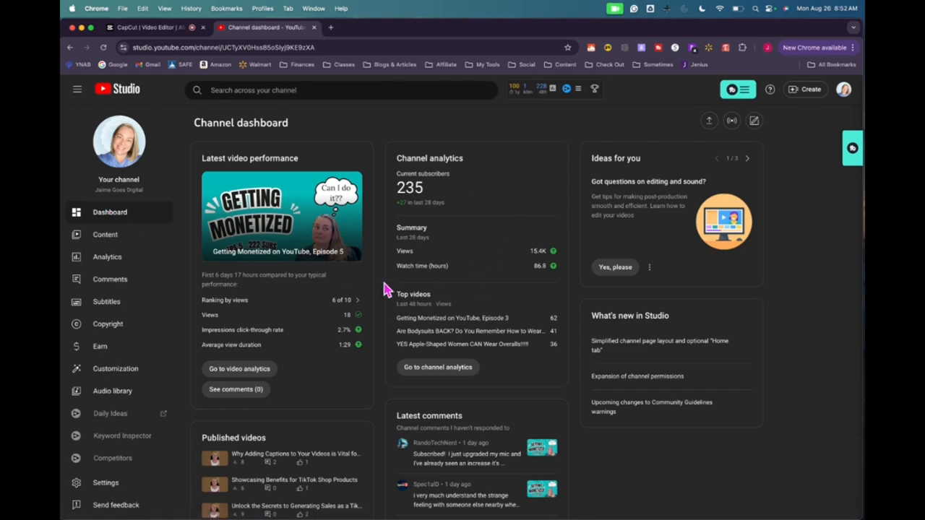